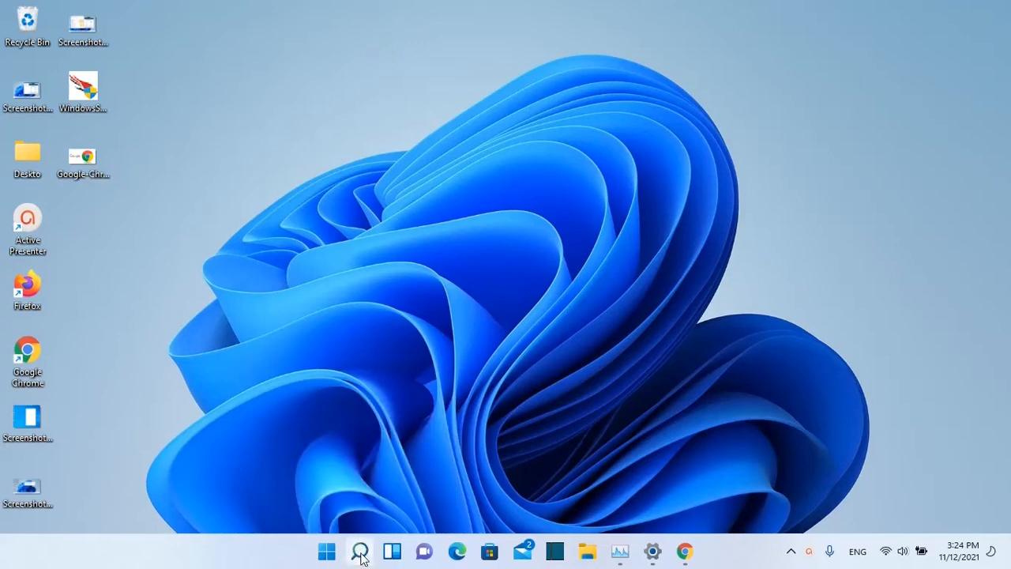
# Launch Microsoft Word from the Windows 11 taskbar search.
pyautogui.click(360, 550)
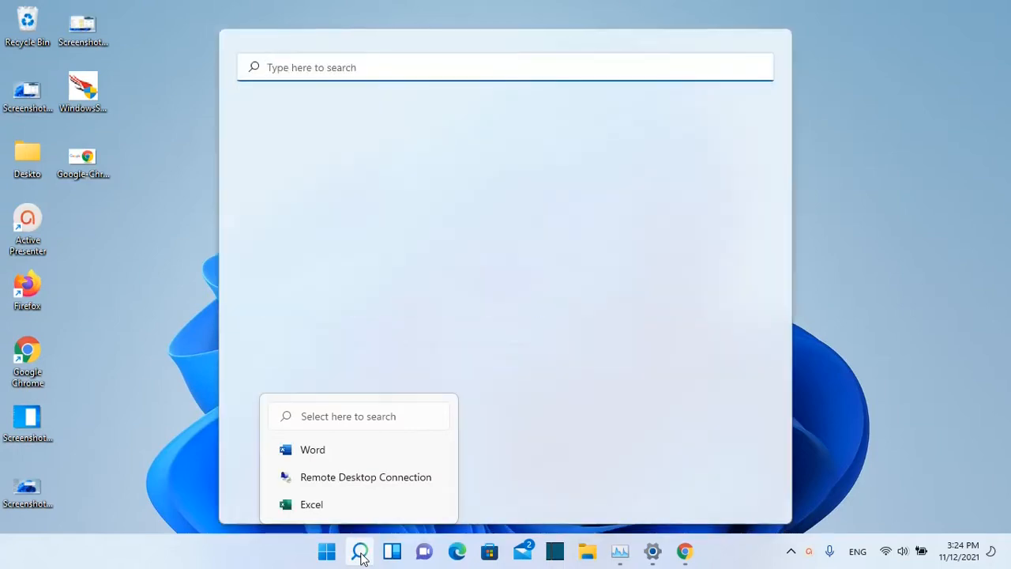
pyautogui.click(312, 448)
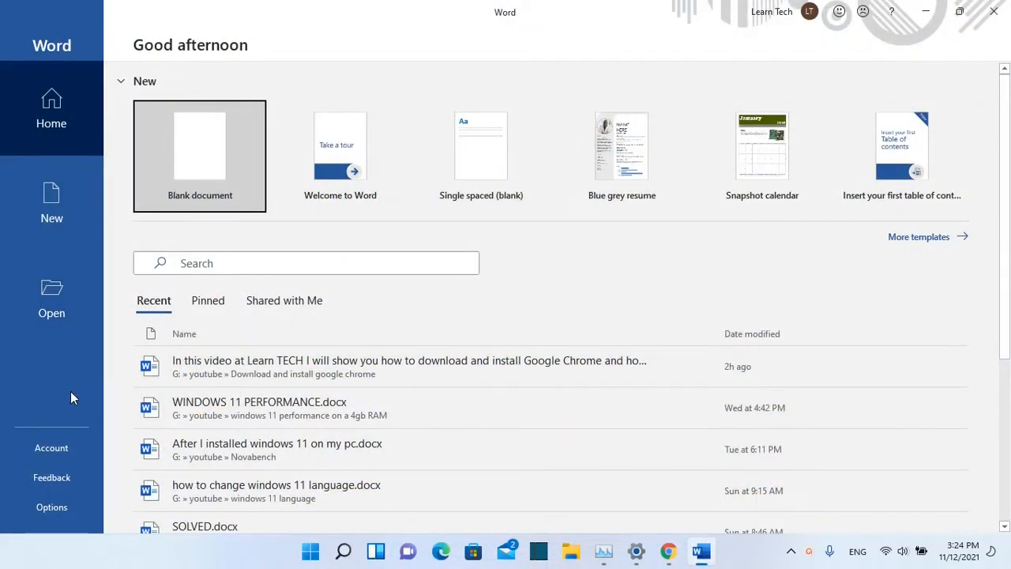
pyautogui.moveTo(63, 353)
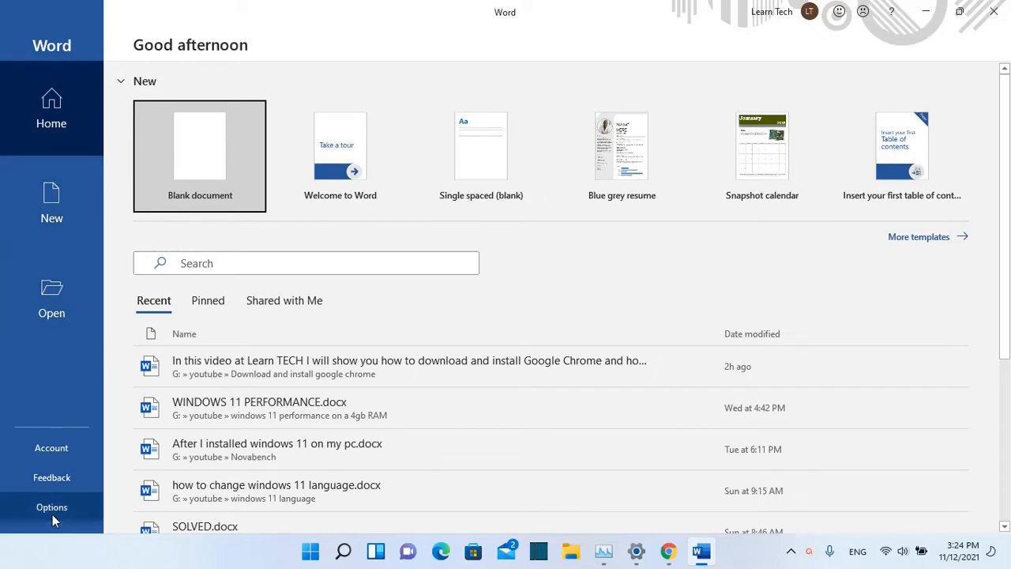
# Open Word Options from the start screen's left pane.
pyautogui.click(51, 507)
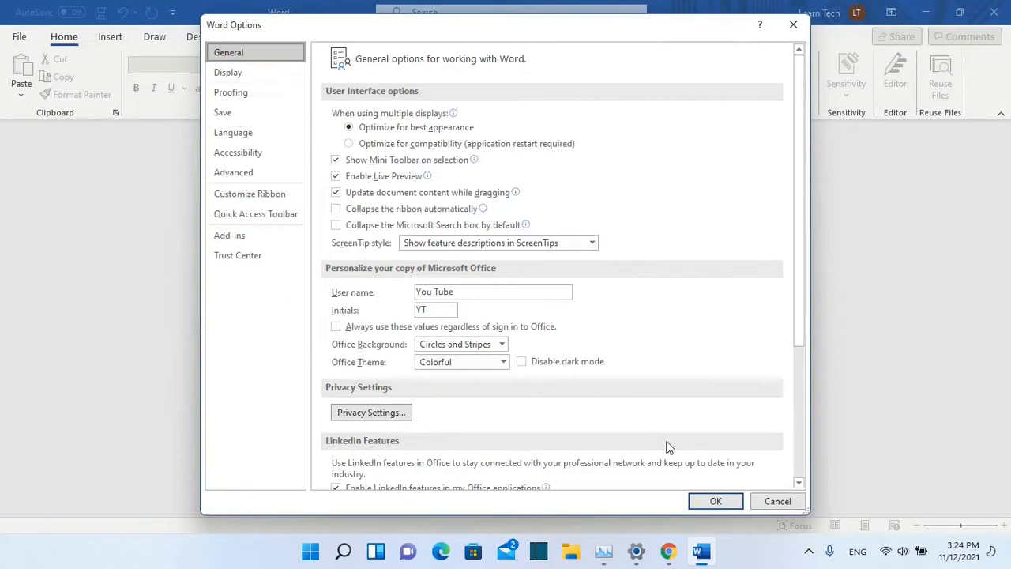
pyautogui.moveTo(632, 379)
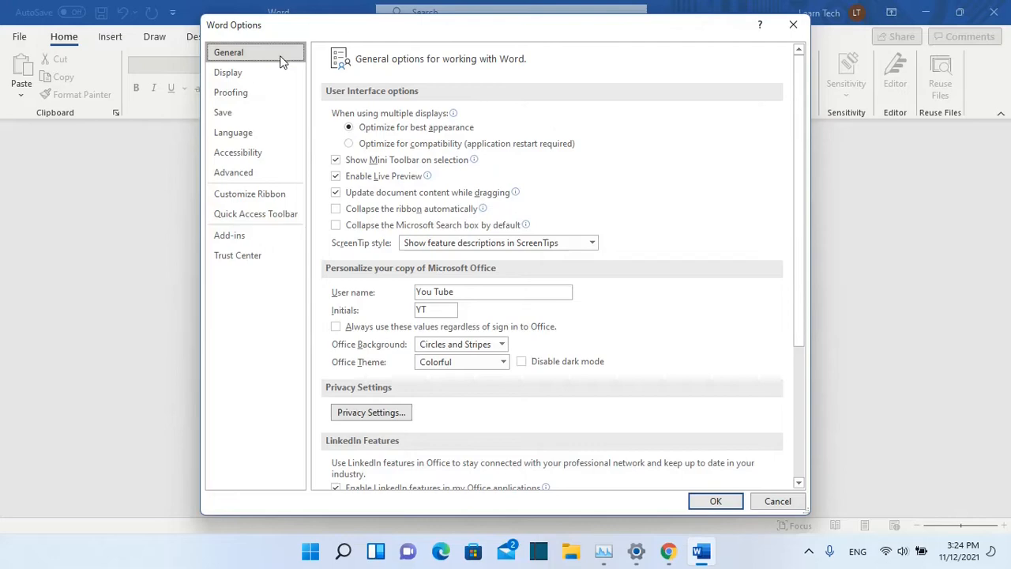
pyautogui.moveTo(224, 112)
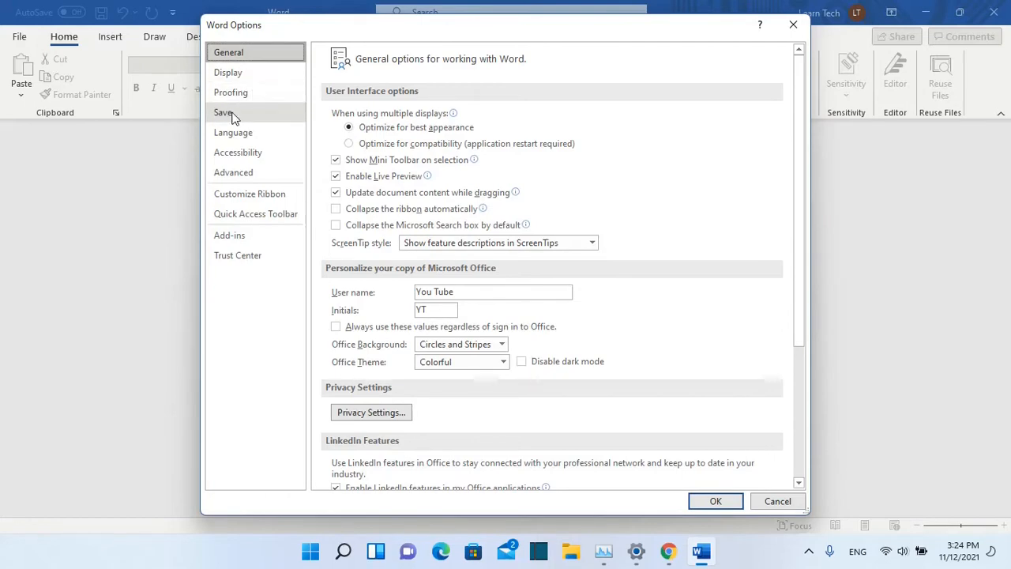
# Switch Word Options to the Save category.
pyautogui.click(223, 112)
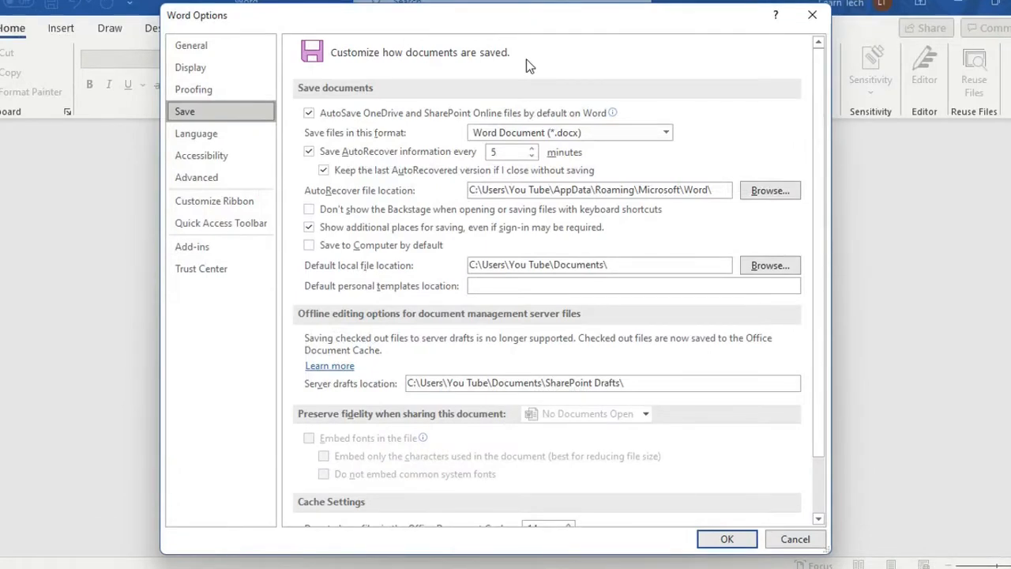
pyautogui.moveTo(383, 117)
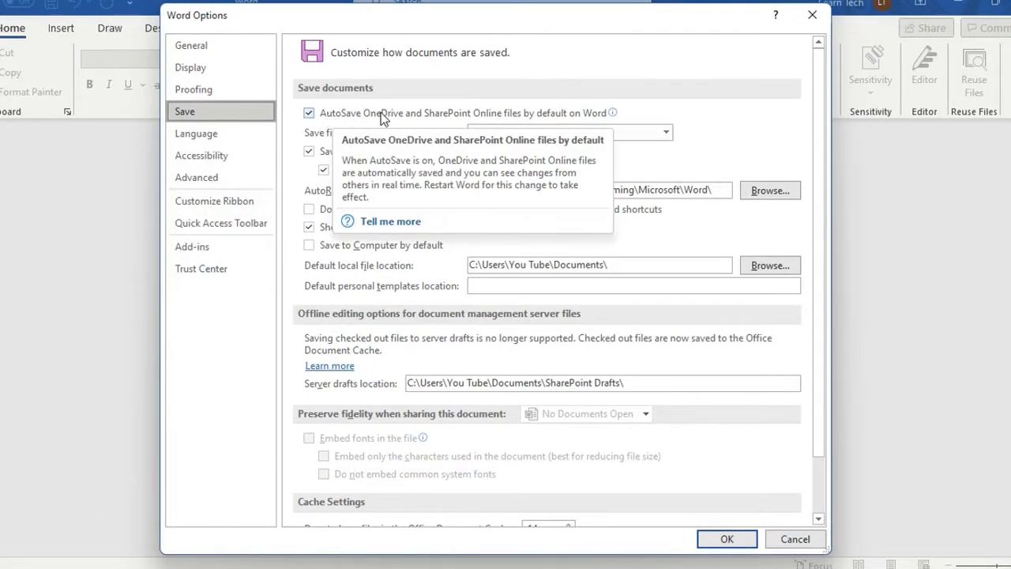
pyautogui.moveTo(549, 120)
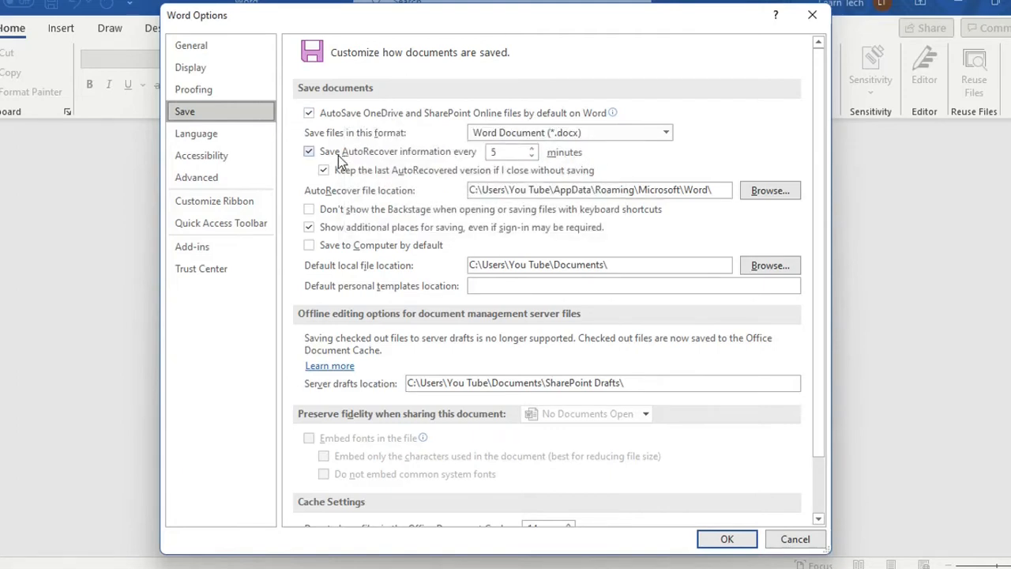
pyautogui.moveTo(386, 160)
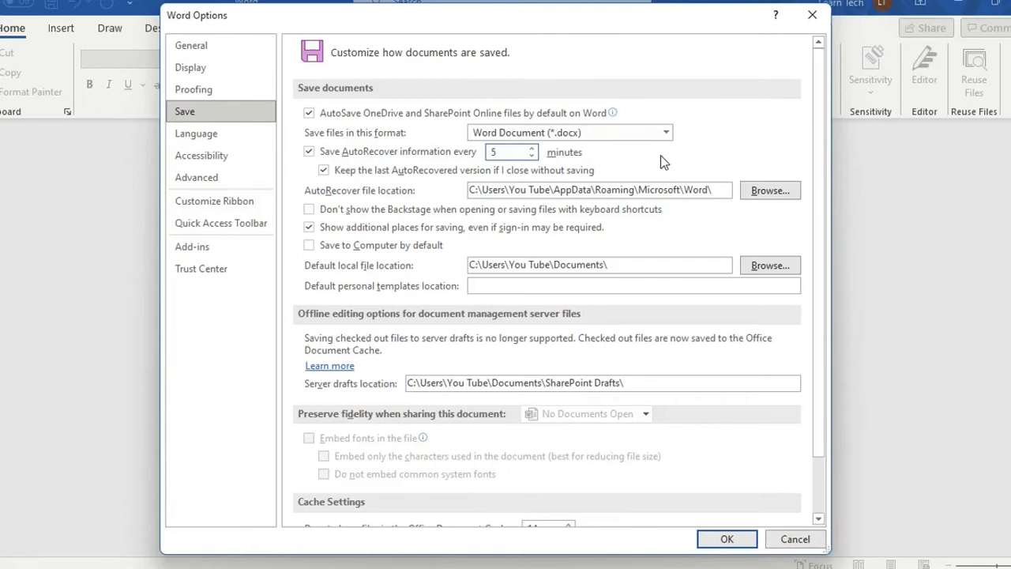
# Change the 'Save AutoRecover information every' interval from 5 to 2 minutes.
pyautogui.click(509, 152)
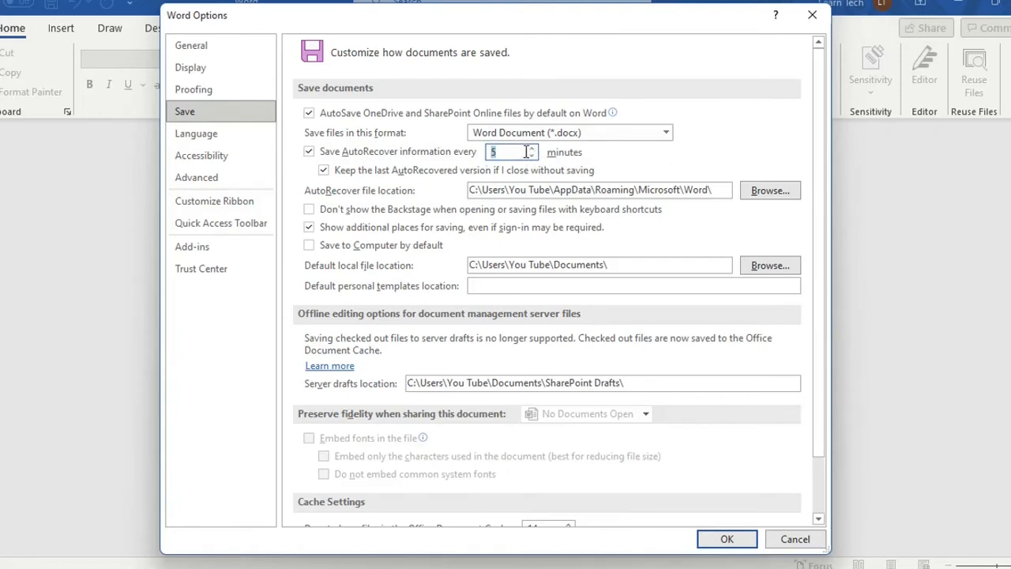
pyautogui.write('120')
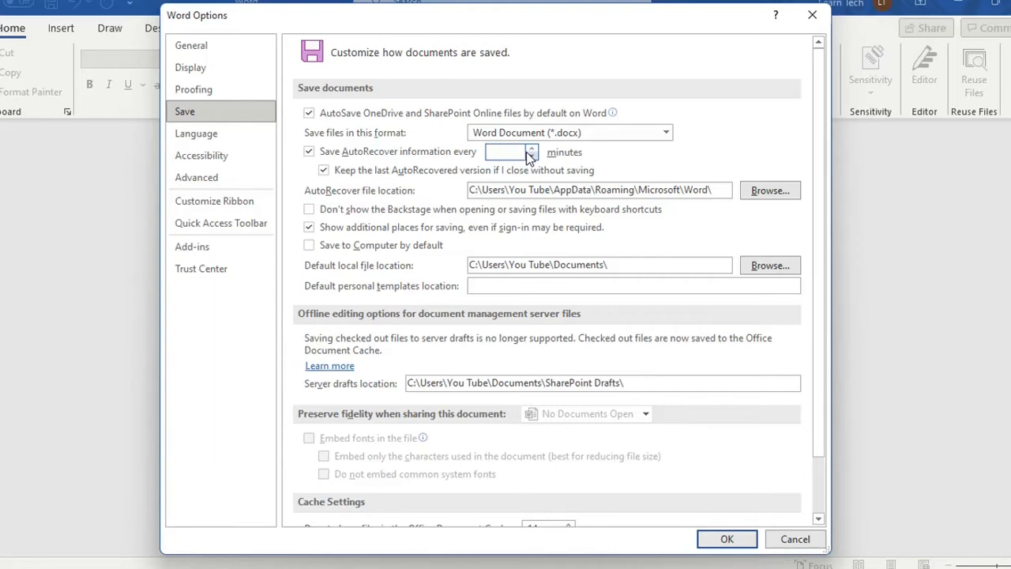
pyautogui.write('2')
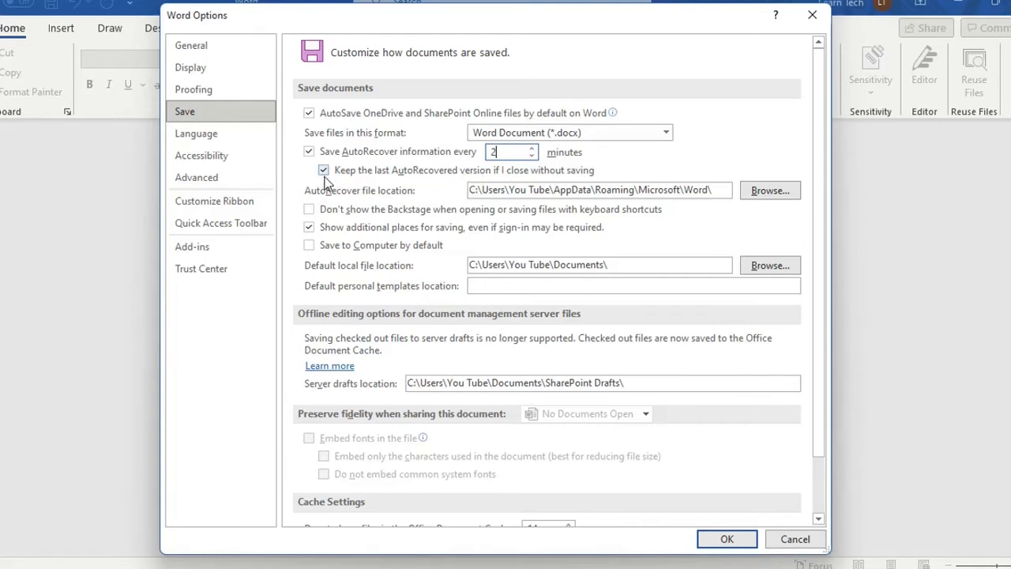
pyautogui.moveTo(355, 178)
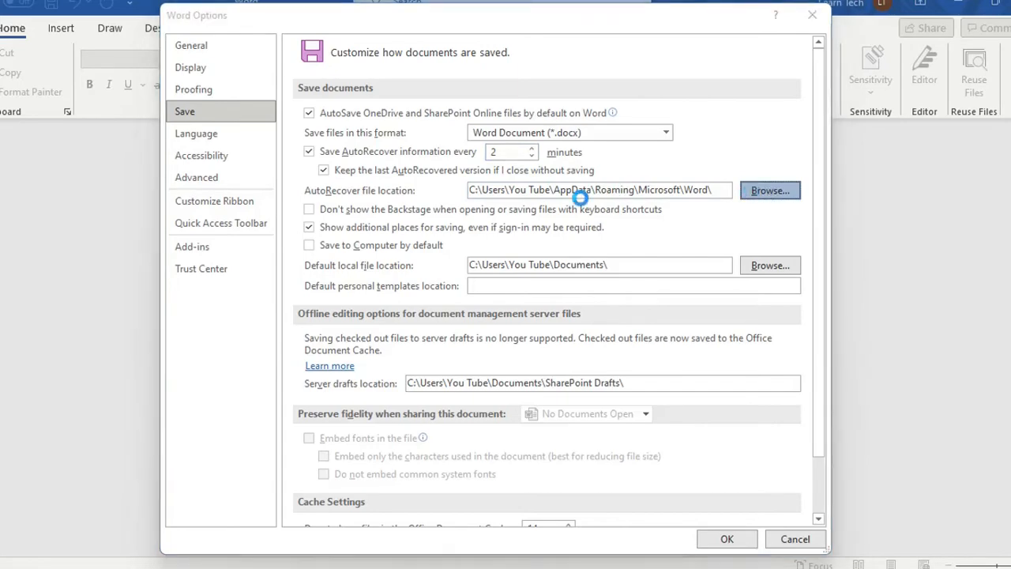
# Keep the current AutoRecover folder, then open Recover Unsaved Documents under File > Open.
pyautogui.click(769, 191)
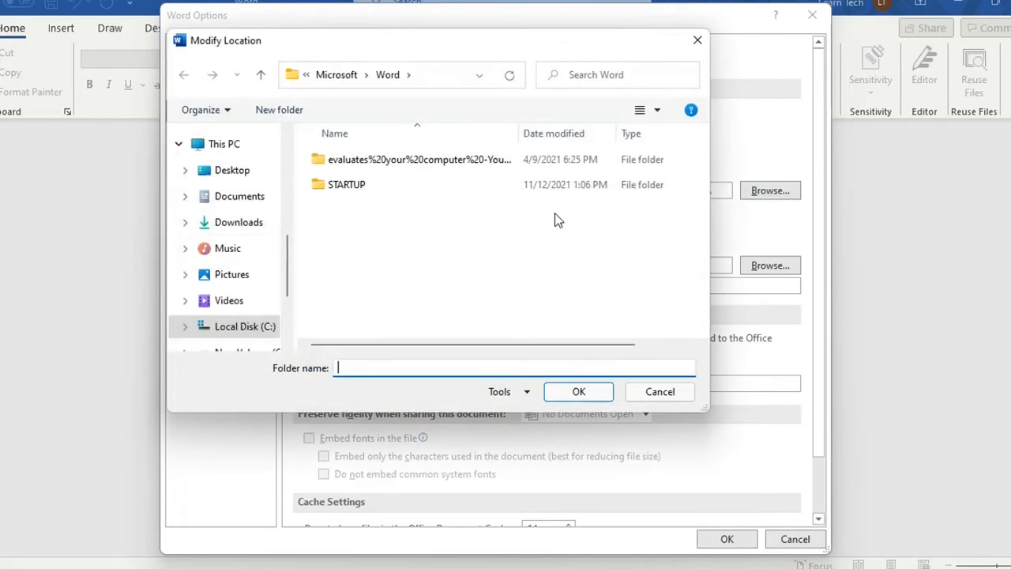
pyautogui.click(659, 391)
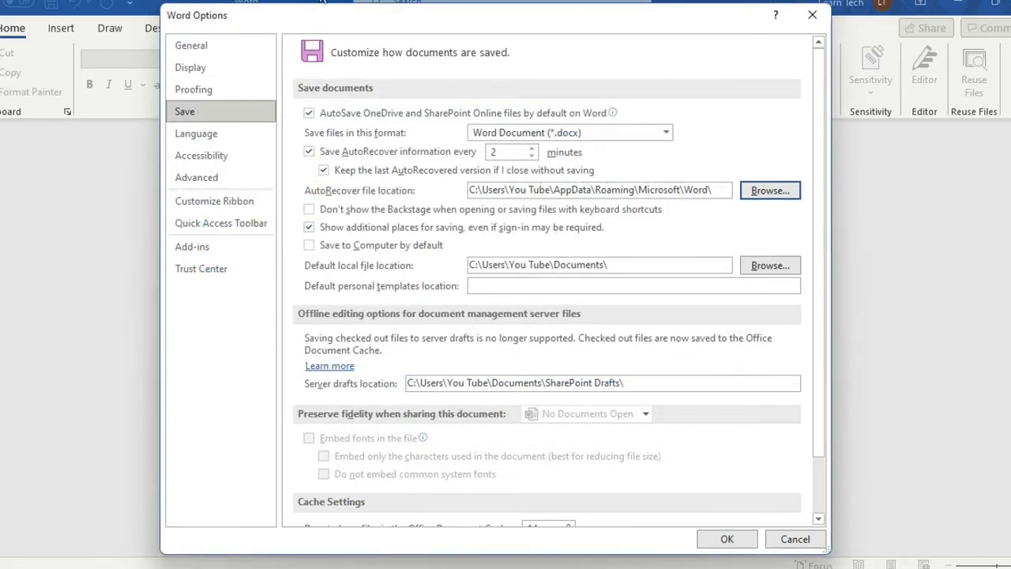
pyautogui.moveTo(567, 167)
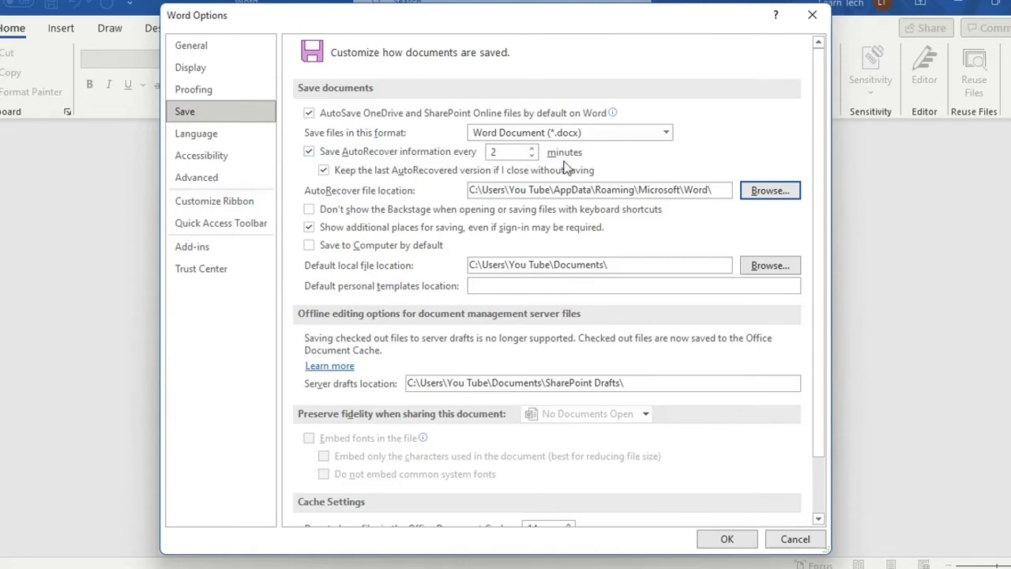
pyautogui.moveTo(640, 168)
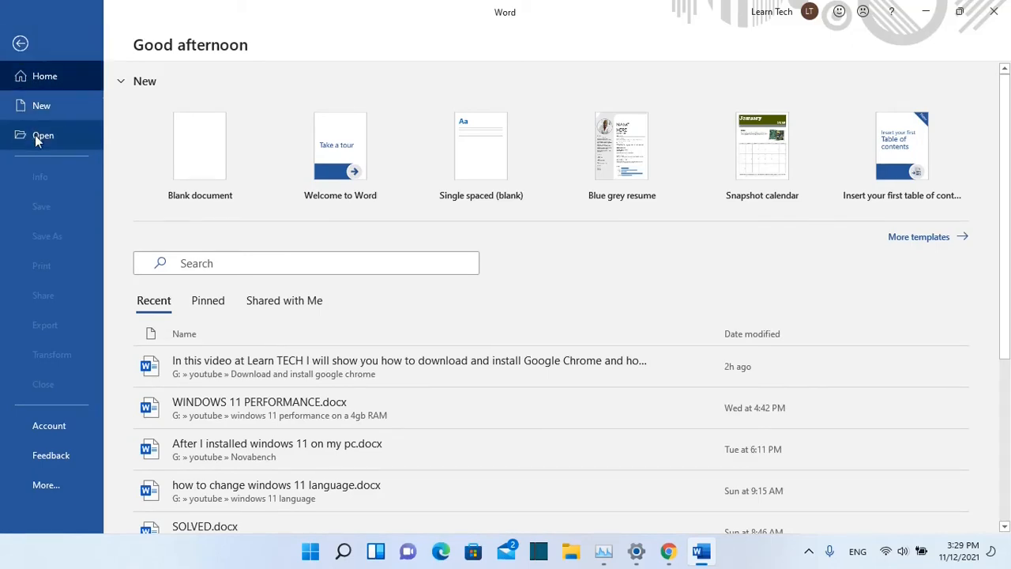
pyautogui.click(43, 134)
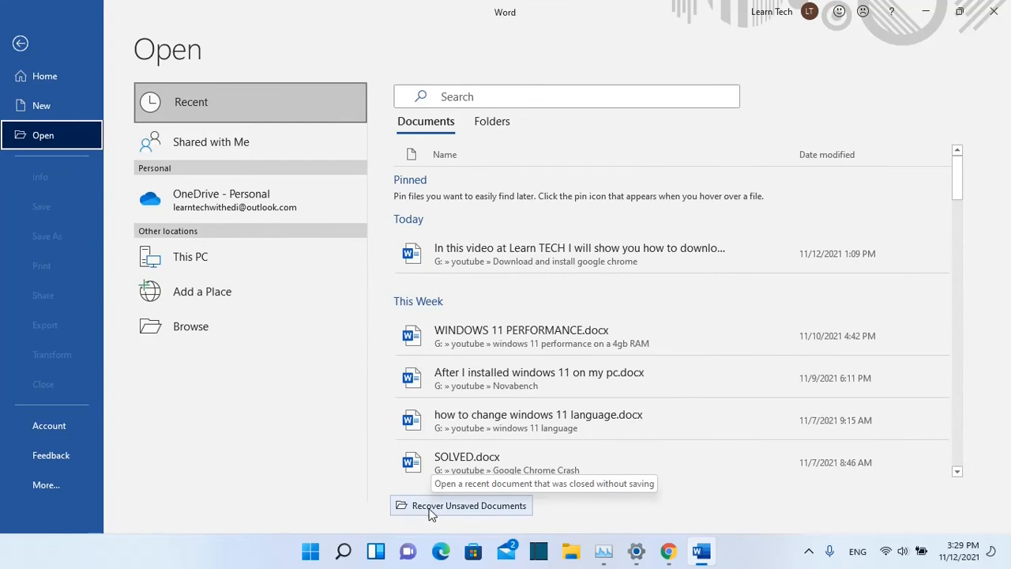
pyautogui.click(461, 504)
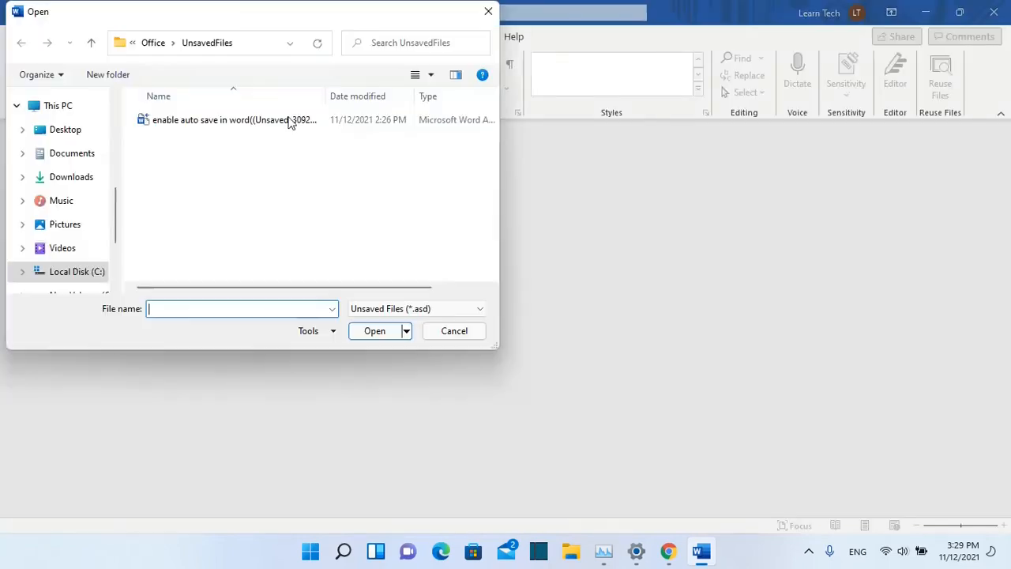
pyautogui.moveTo(324, 139)
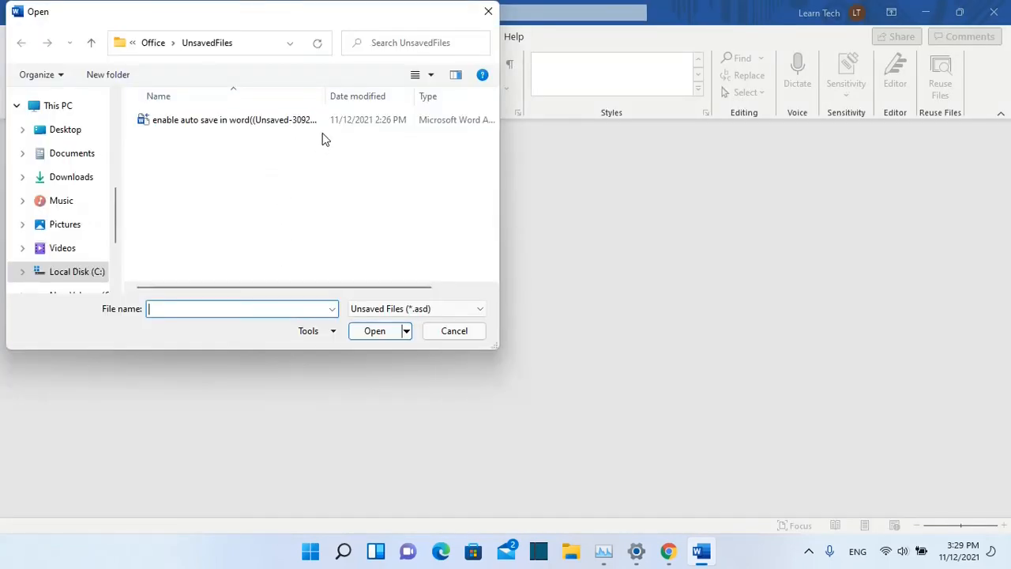
pyautogui.moveTo(363, 62)
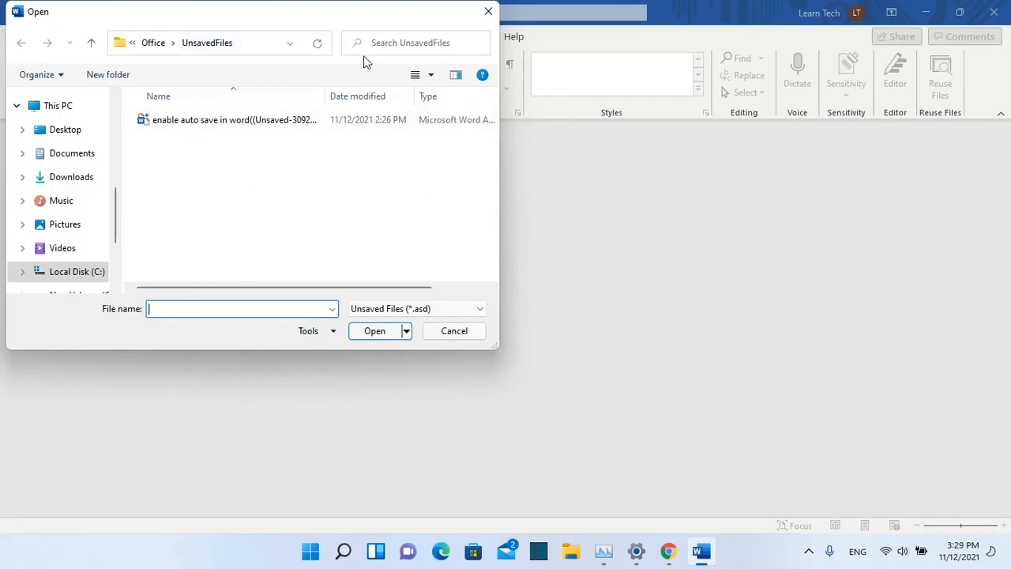
pyautogui.moveTo(271, 173)
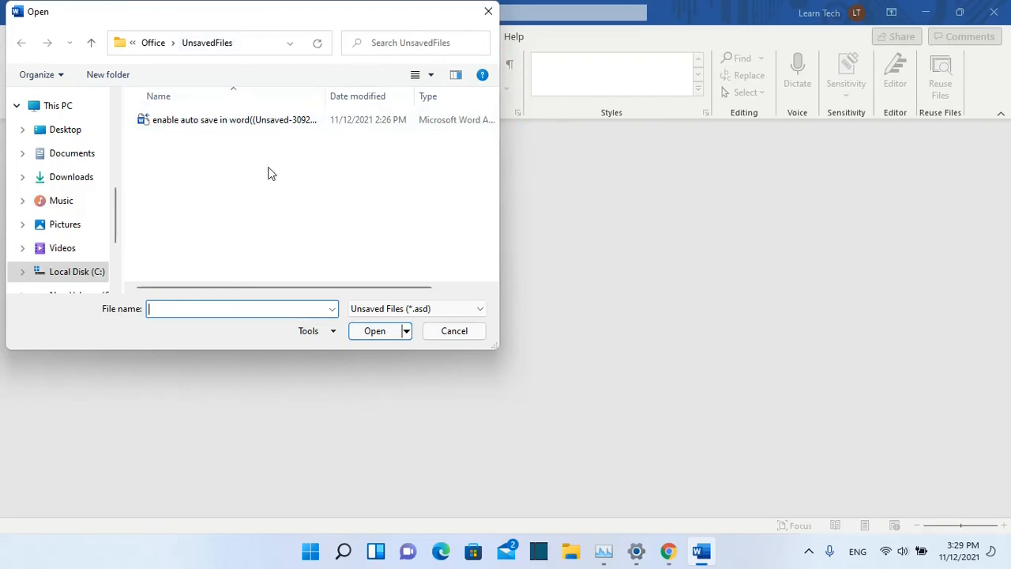